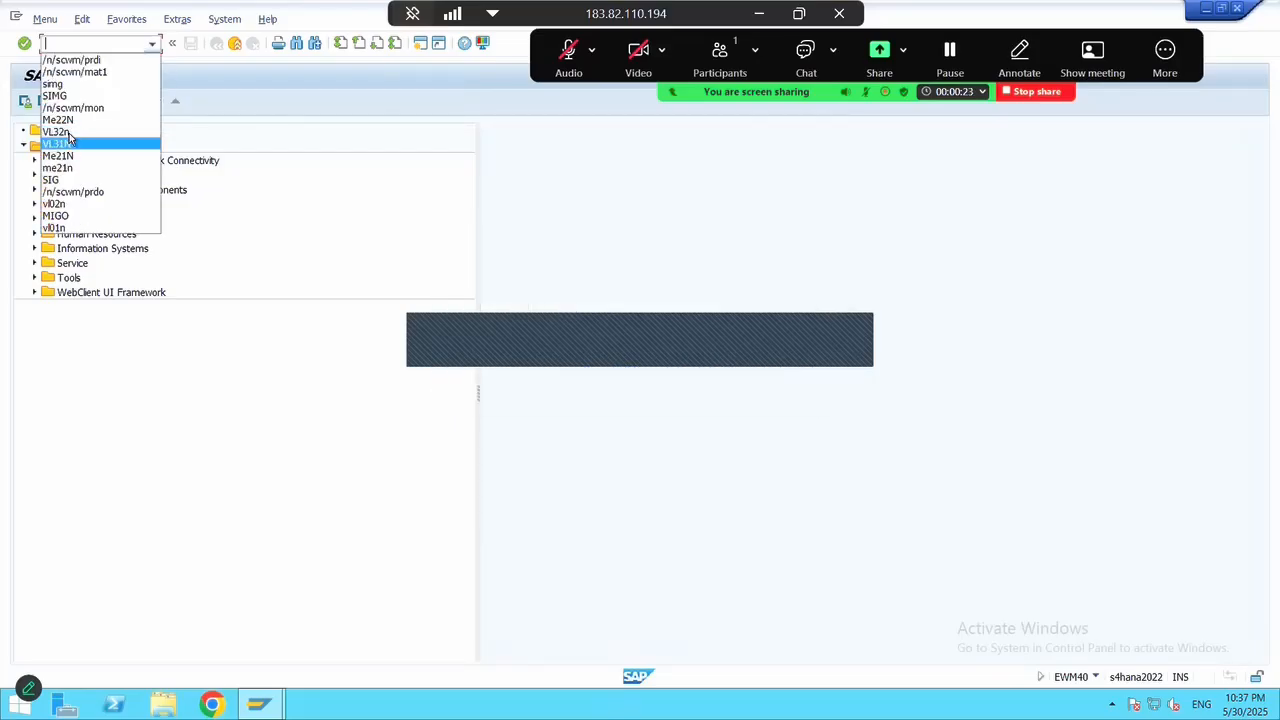
Run ME21N and enter supplier TA01BP with purchasing organisation TA01, group 001, company PGDE
{"action": "left_click", "coordinate": [57, 155]}
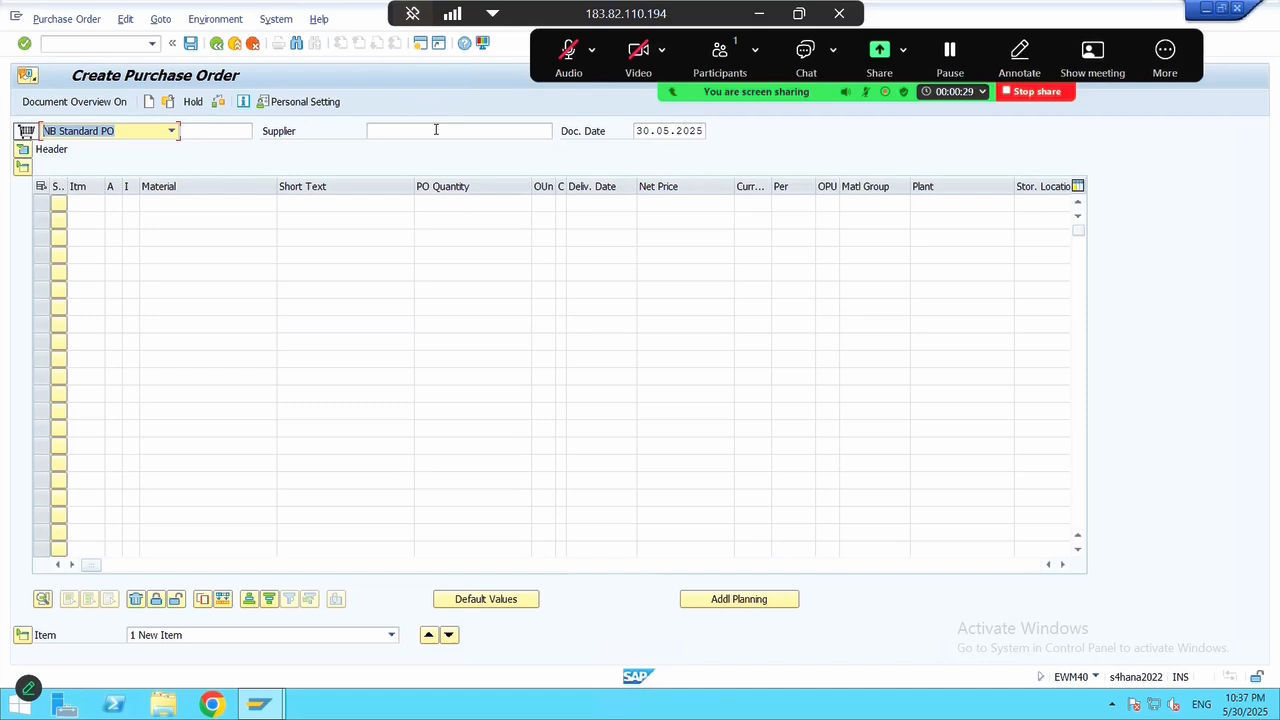
{"action": "left_click", "coordinate": [458, 130]}
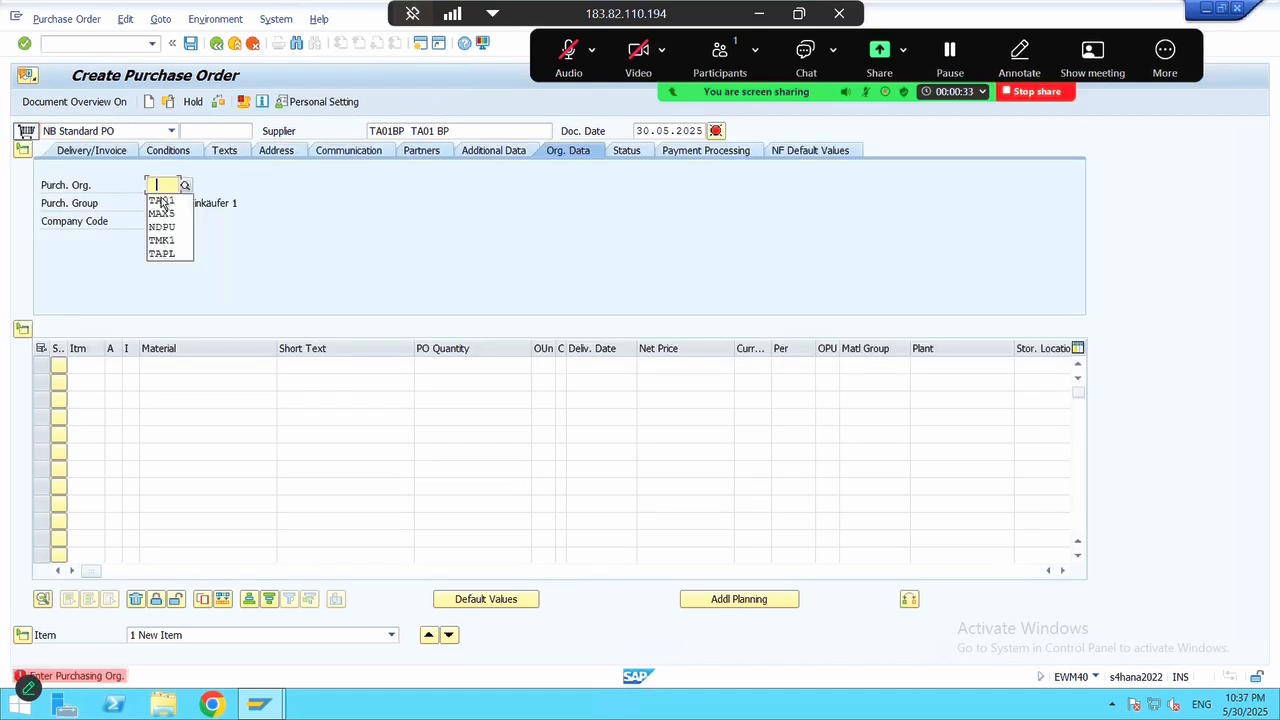
{"action": "left_click", "coordinate": [162, 200]}
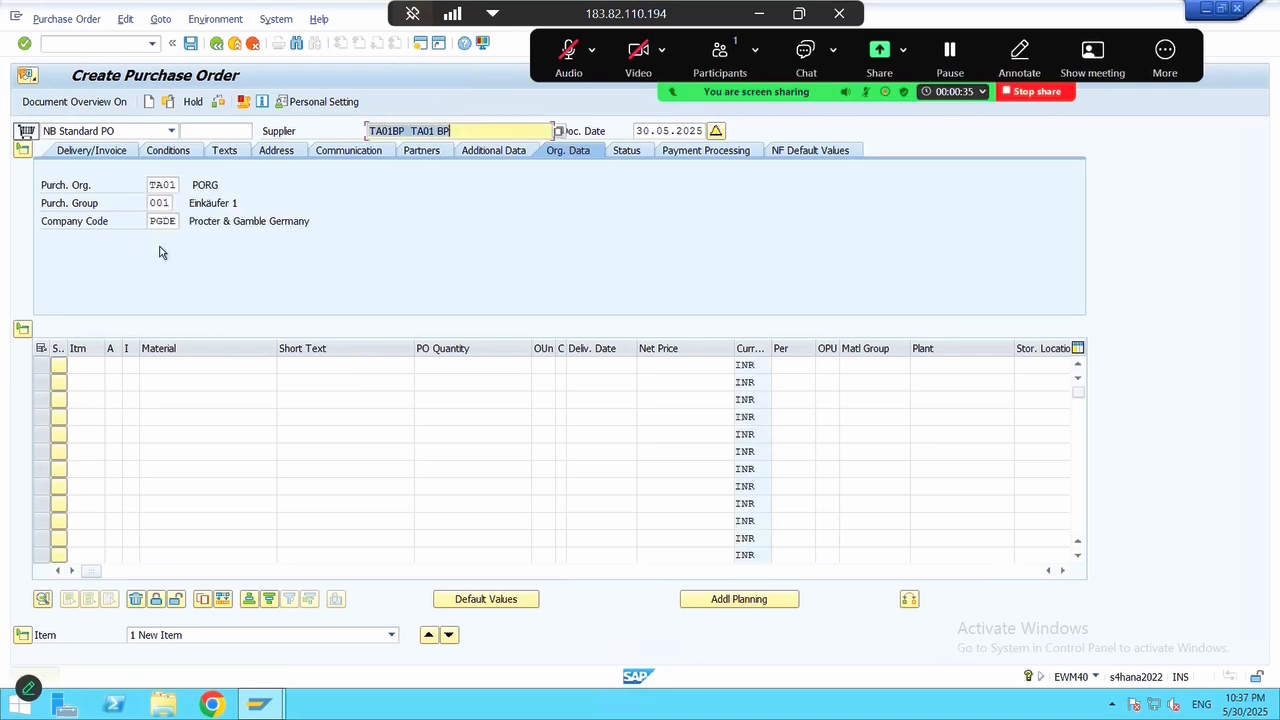
{"action": "key", "text": "Enter"}
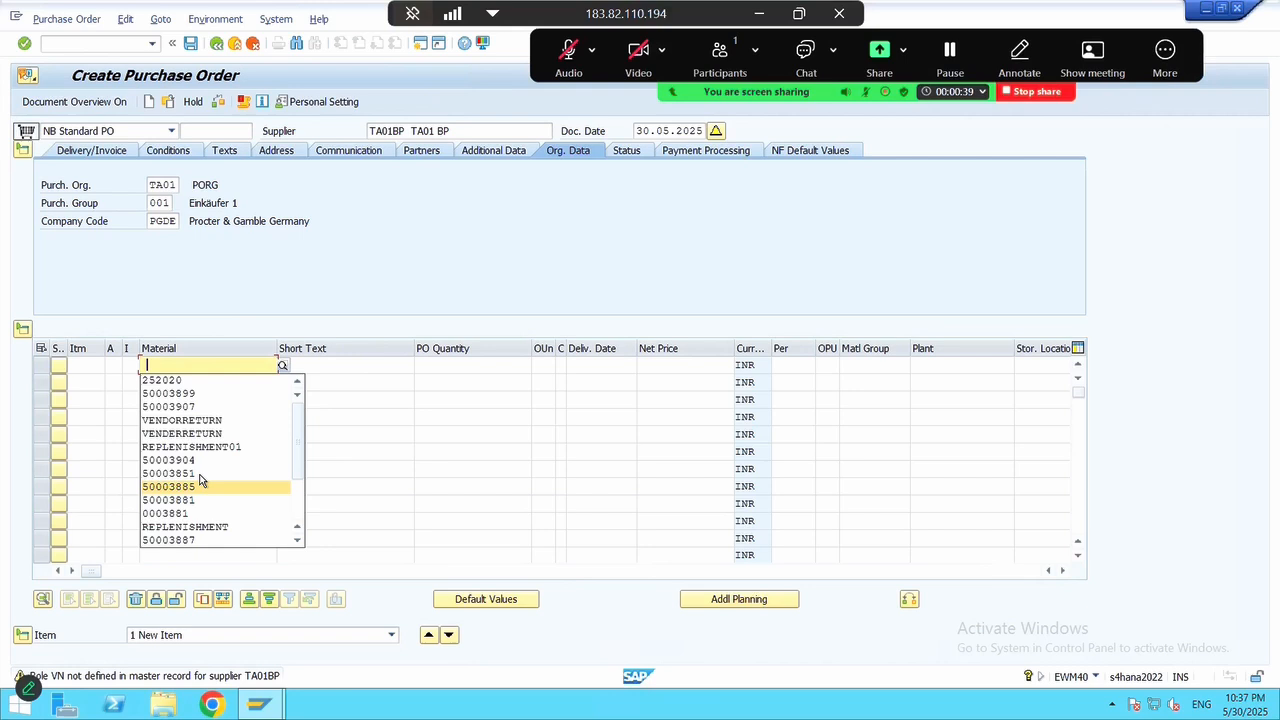
Enter item 10 as material 50003852, quantity 10 EA, plant TA01, storage location ROD
{"action": "left_click", "coordinate": [168, 473]}
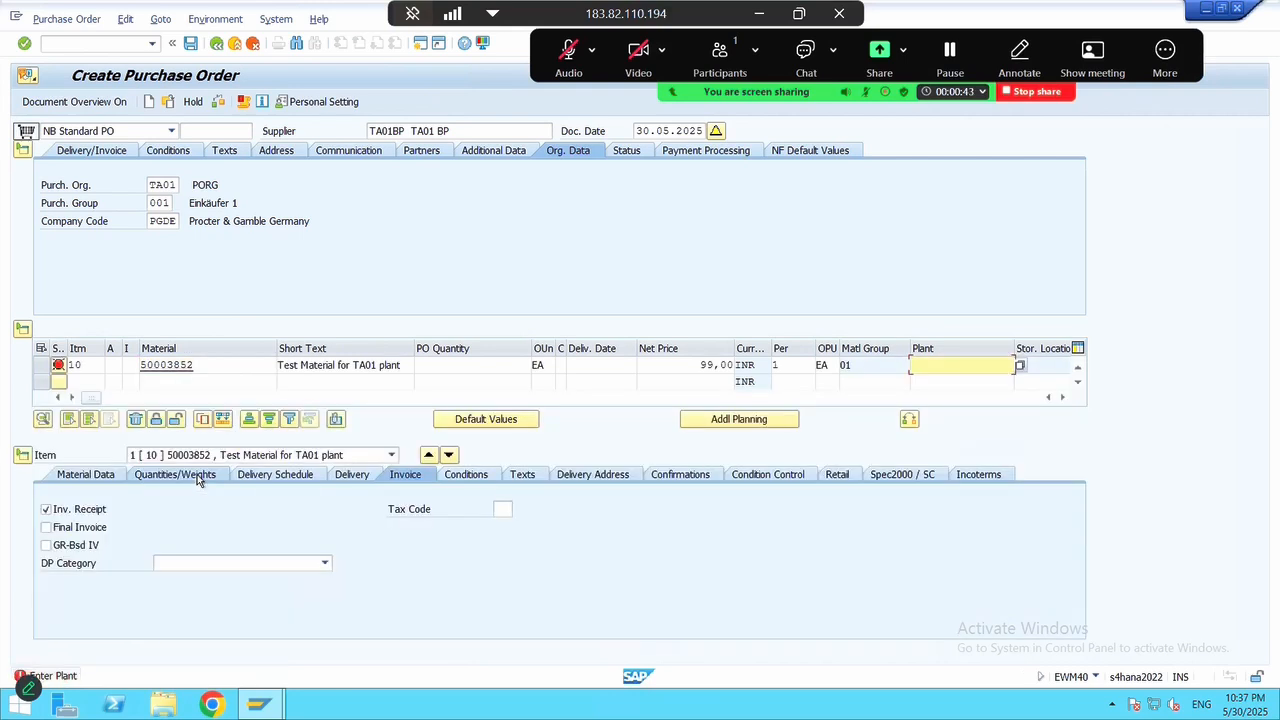
{"action": "left_click", "coordinate": [470, 364]}
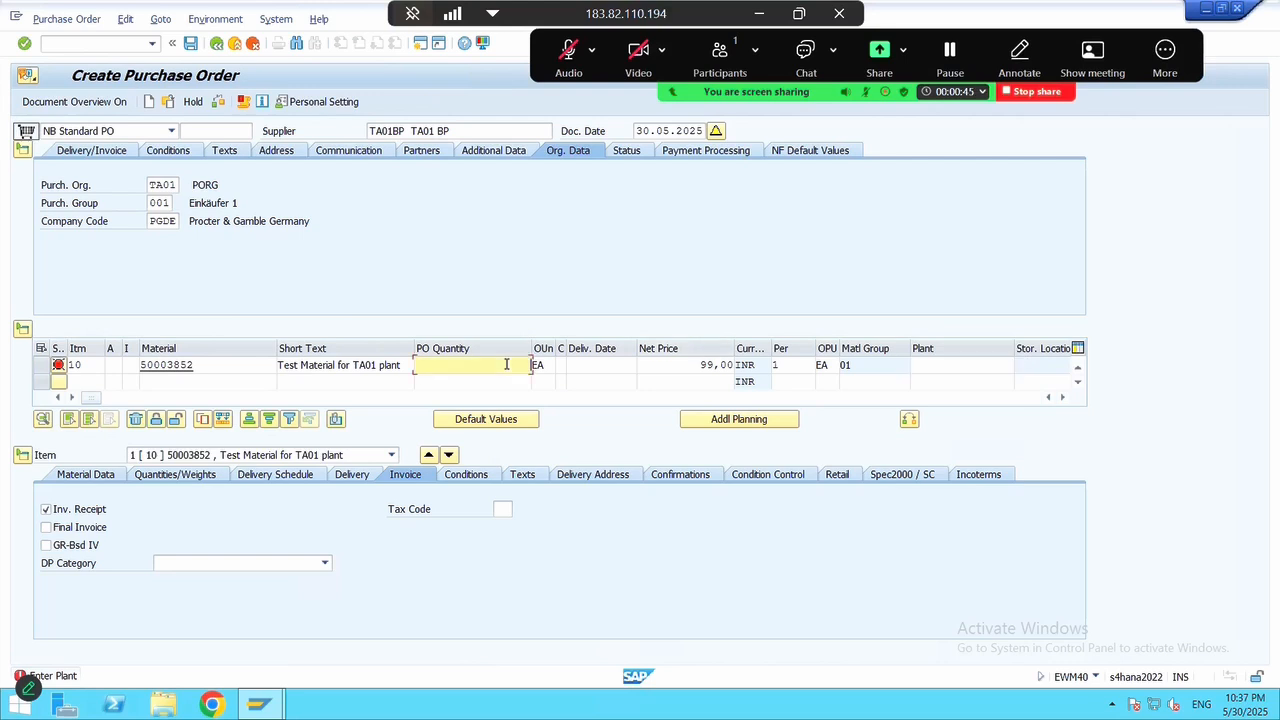
{"action": "type", "text": "10"}
{"action": "left_click", "coordinate": [962, 365]}
{"action": "type", "text": "TA01"}
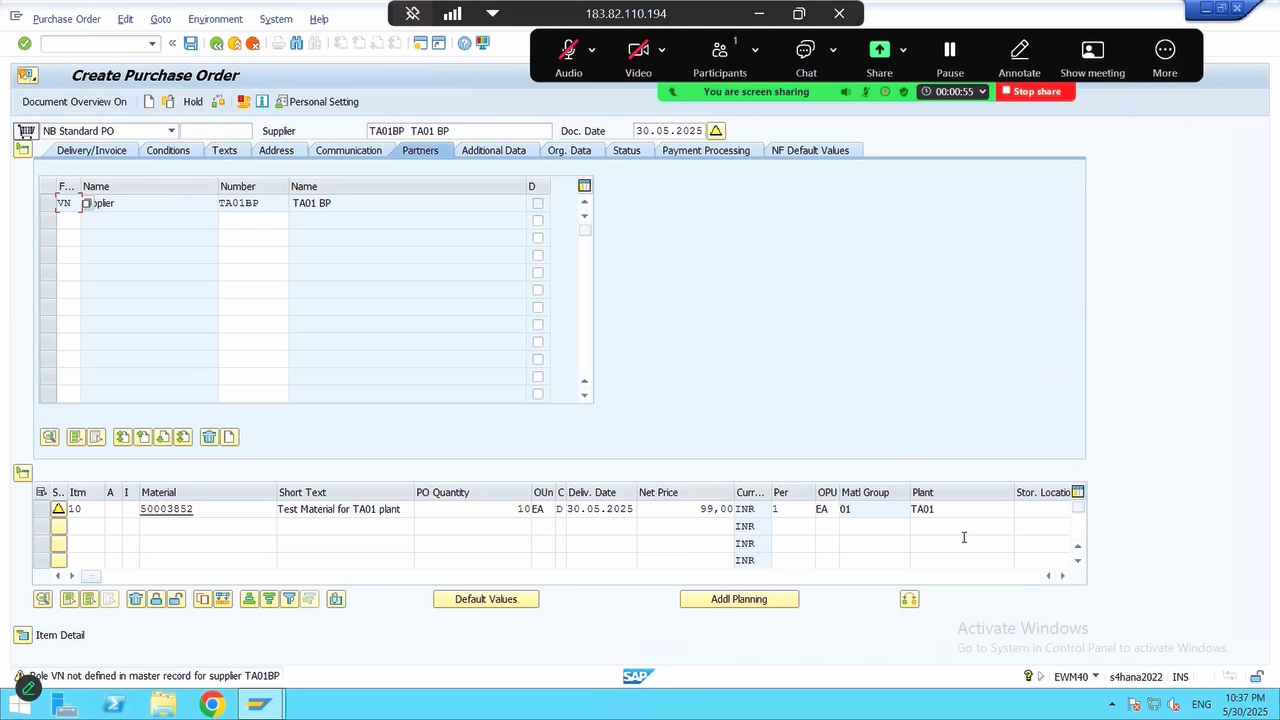
{"action": "mouse_move", "coordinate": [710, 590]}
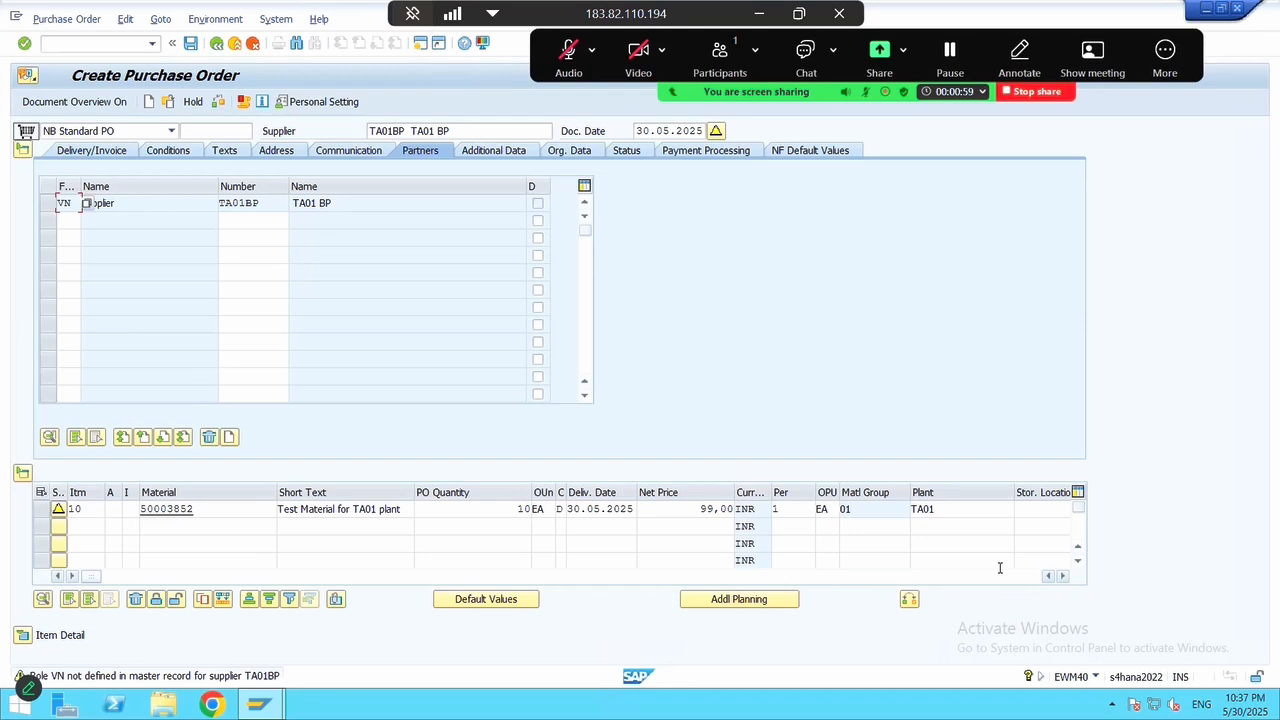
{"action": "scroll", "scroll_direction": "right", "scroll_amount": 3}
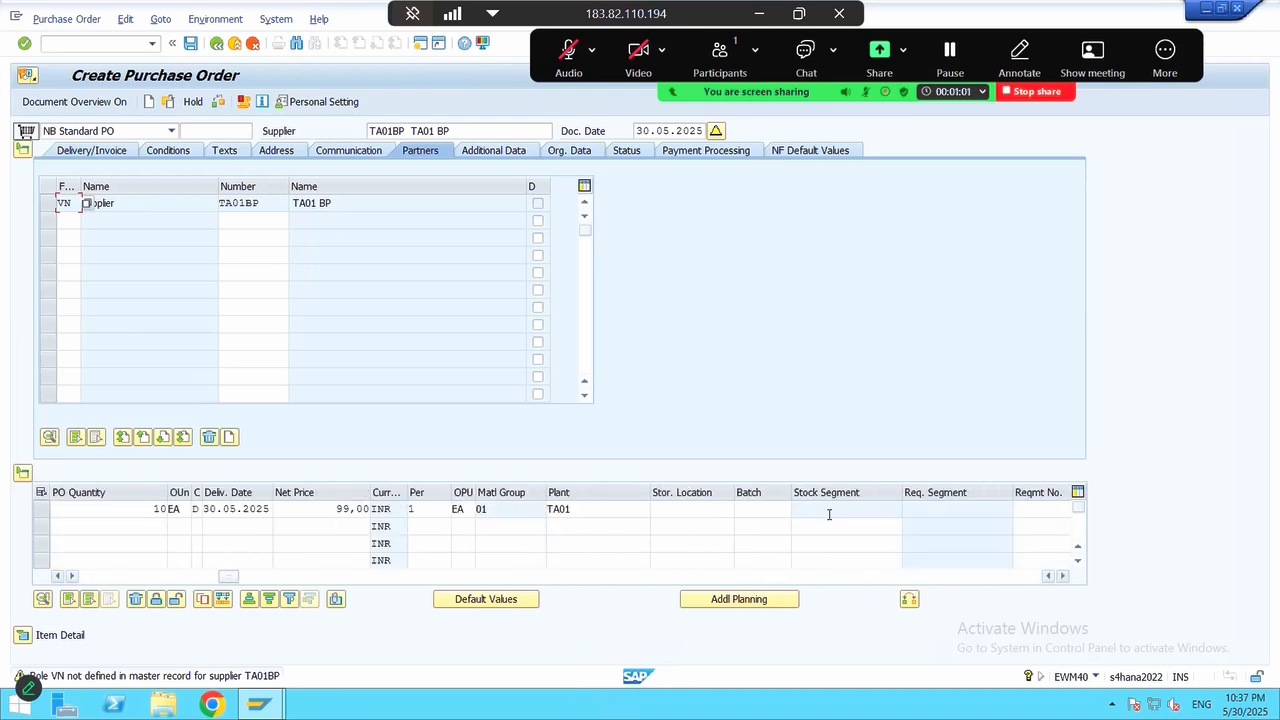
{"action": "left_click", "coordinate": [690, 508]}
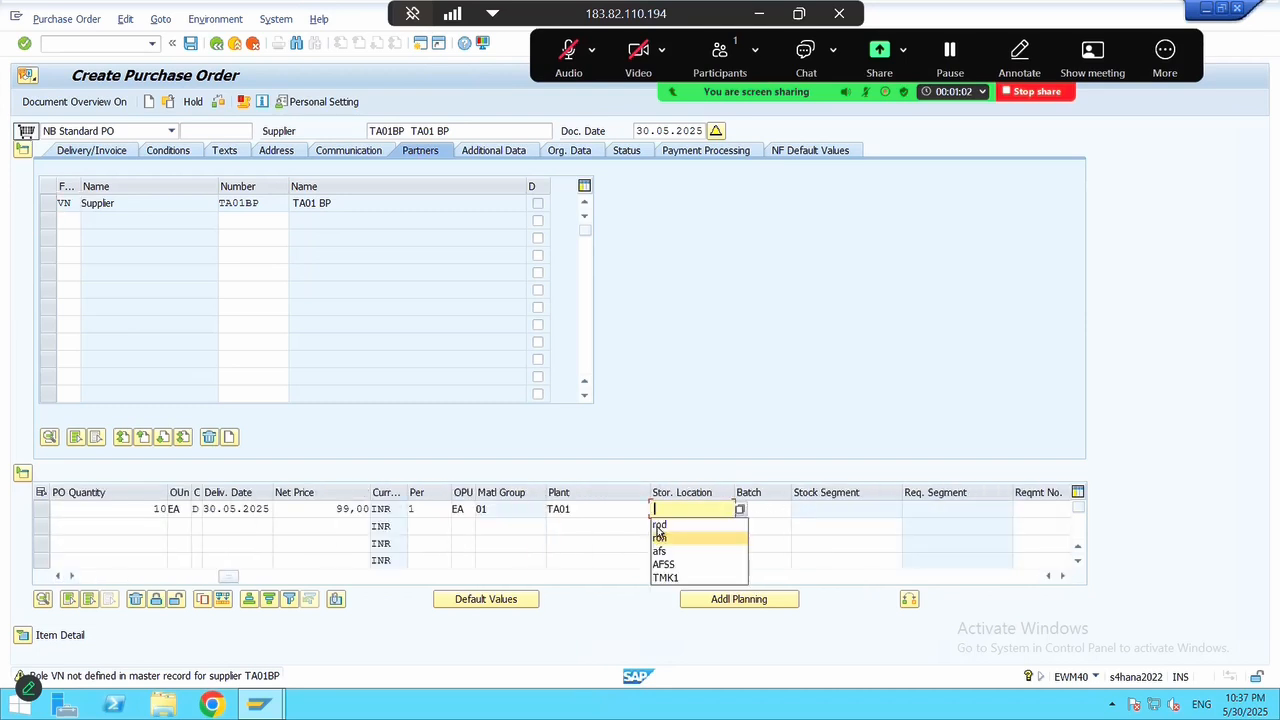
{"action": "left_click", "coordinate": [660, 525]}
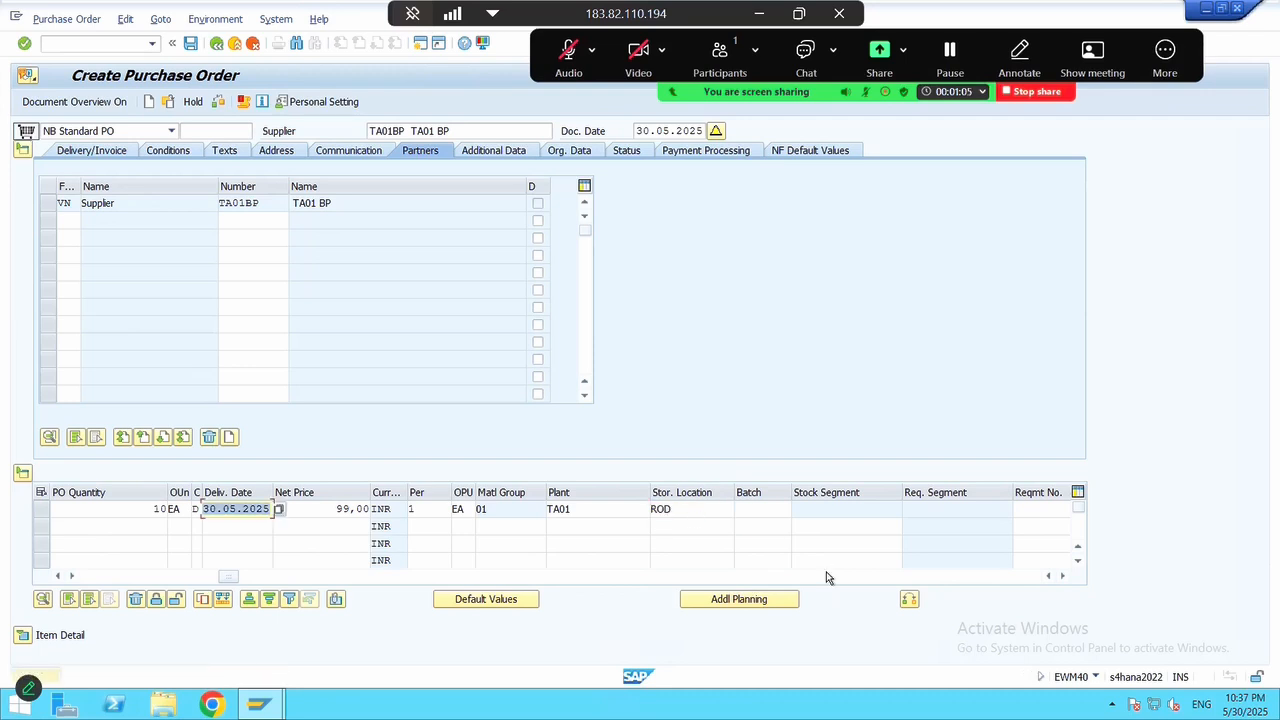
{"action": "left_click", "coordinate": [1062, 576]}
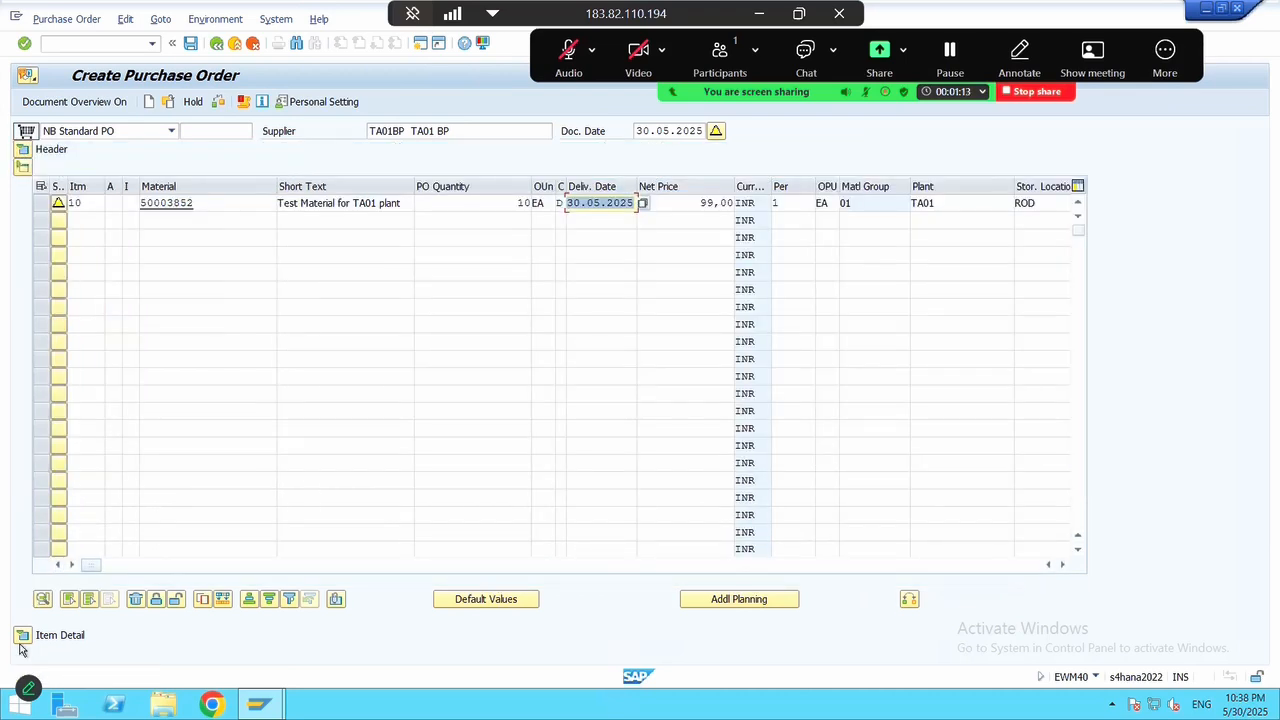
Open item 10's details and set confirmation control 0004 Inbound Delivery
{"action": "left_click", "coordinate": [22, 635]}
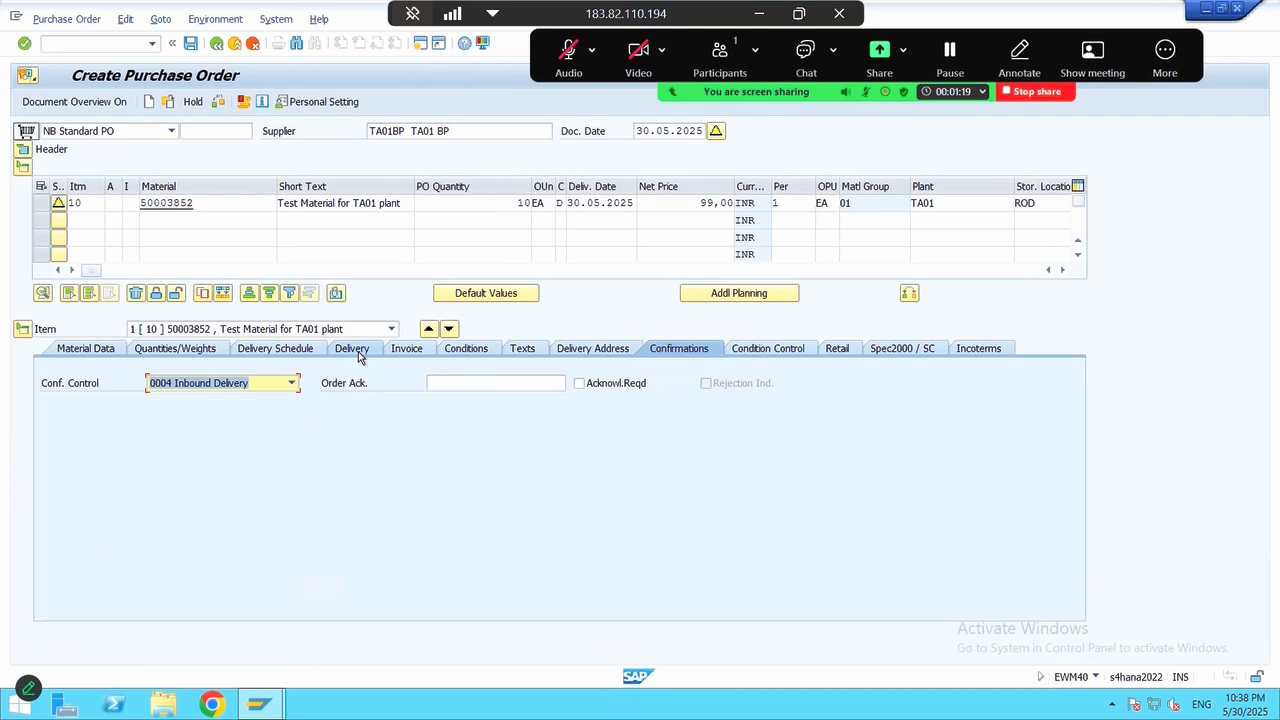
{"action": "left_click", "coordinate": [351, 348]}
{"action": "type", "text": "VL31N"}
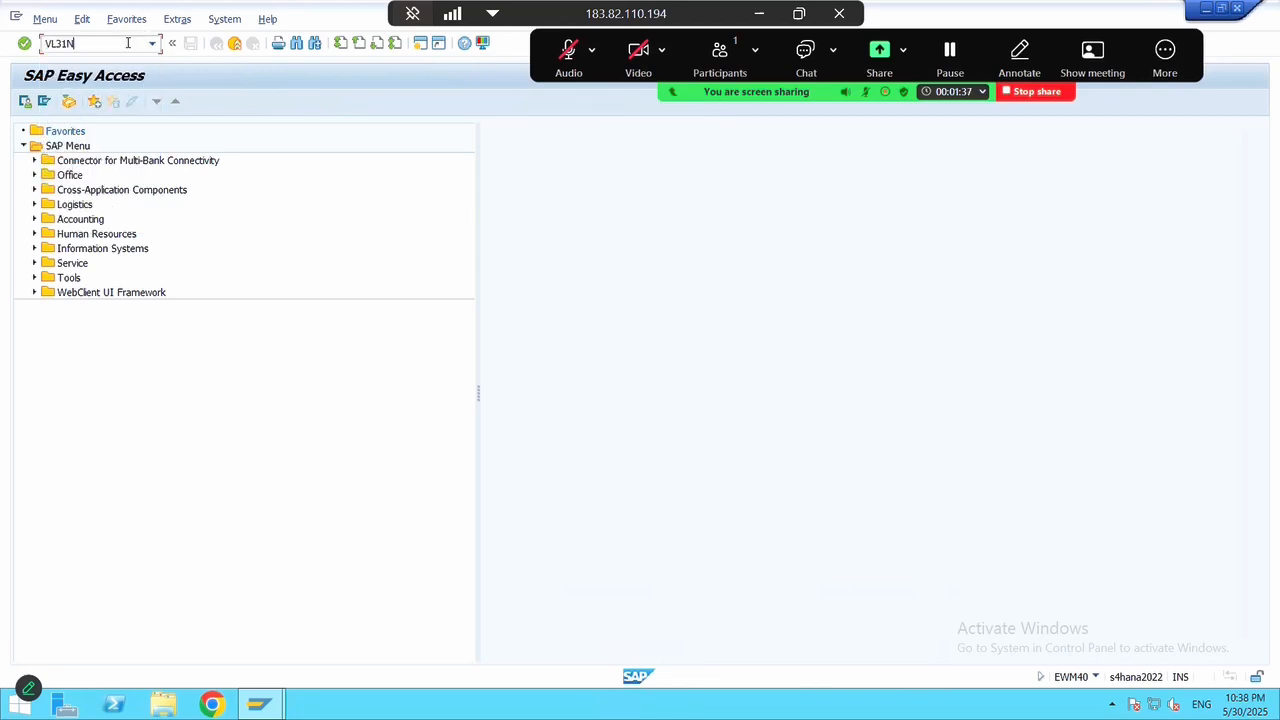
{"action": "key", "text": "Enter"}
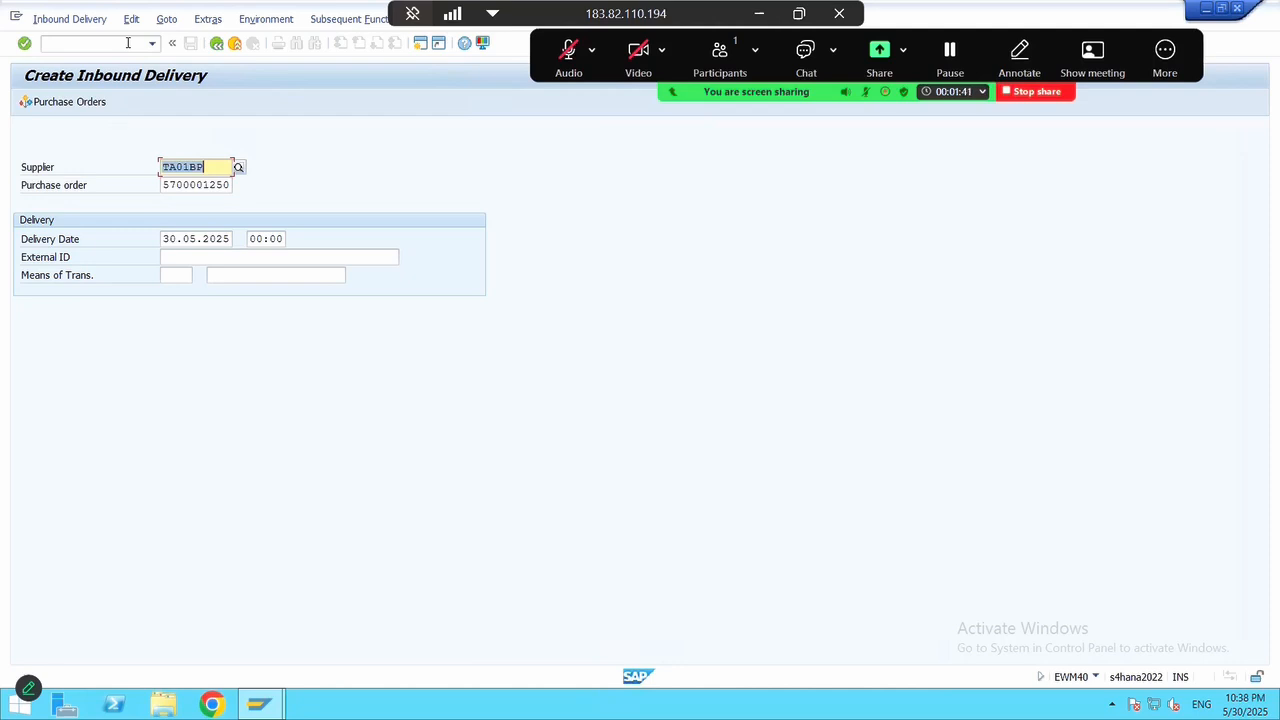
{"action": "key", "text": "Enter"}
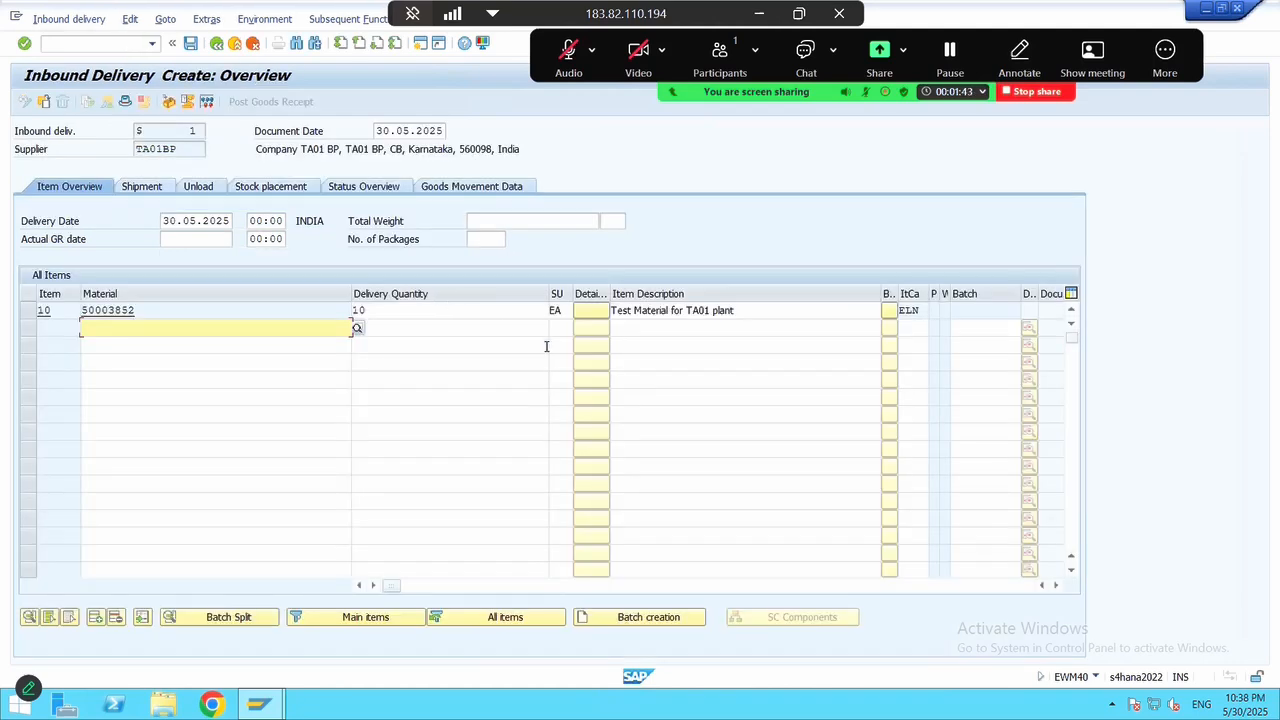
{"action": "left_click", "coordinate": [1056, 585]}
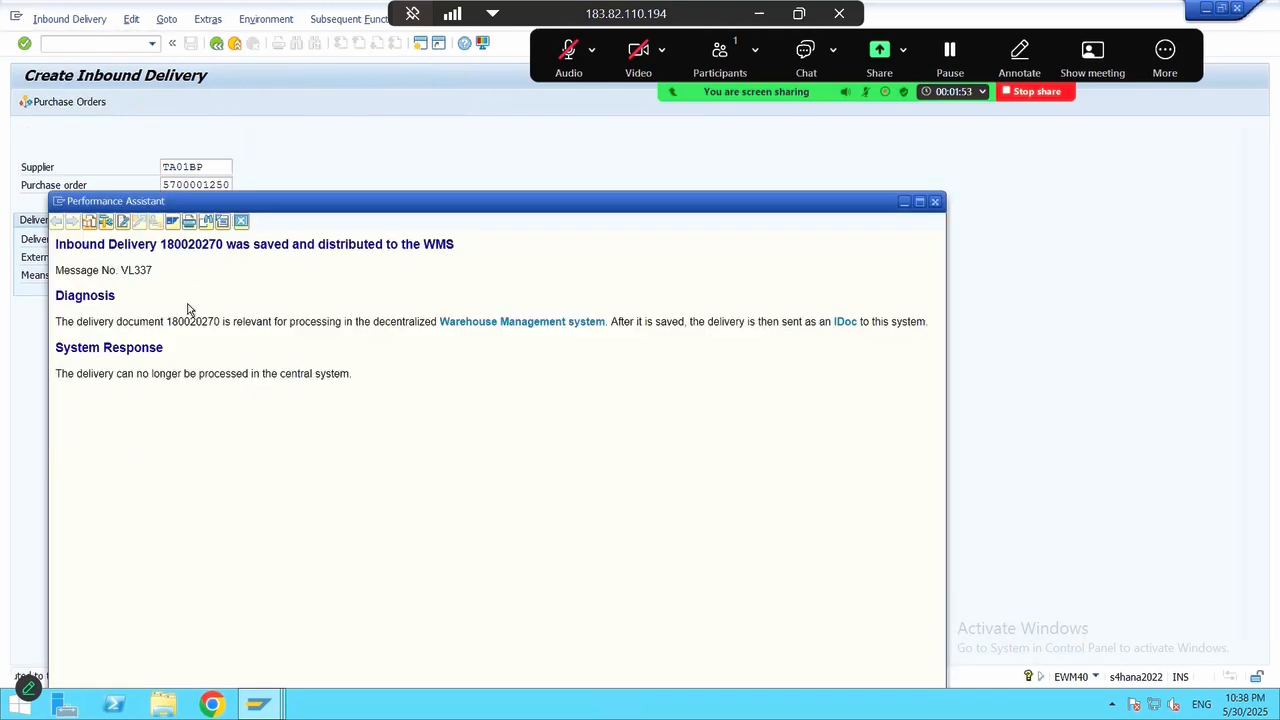
{"action": "double_click", "coordinate": [191, 244]}
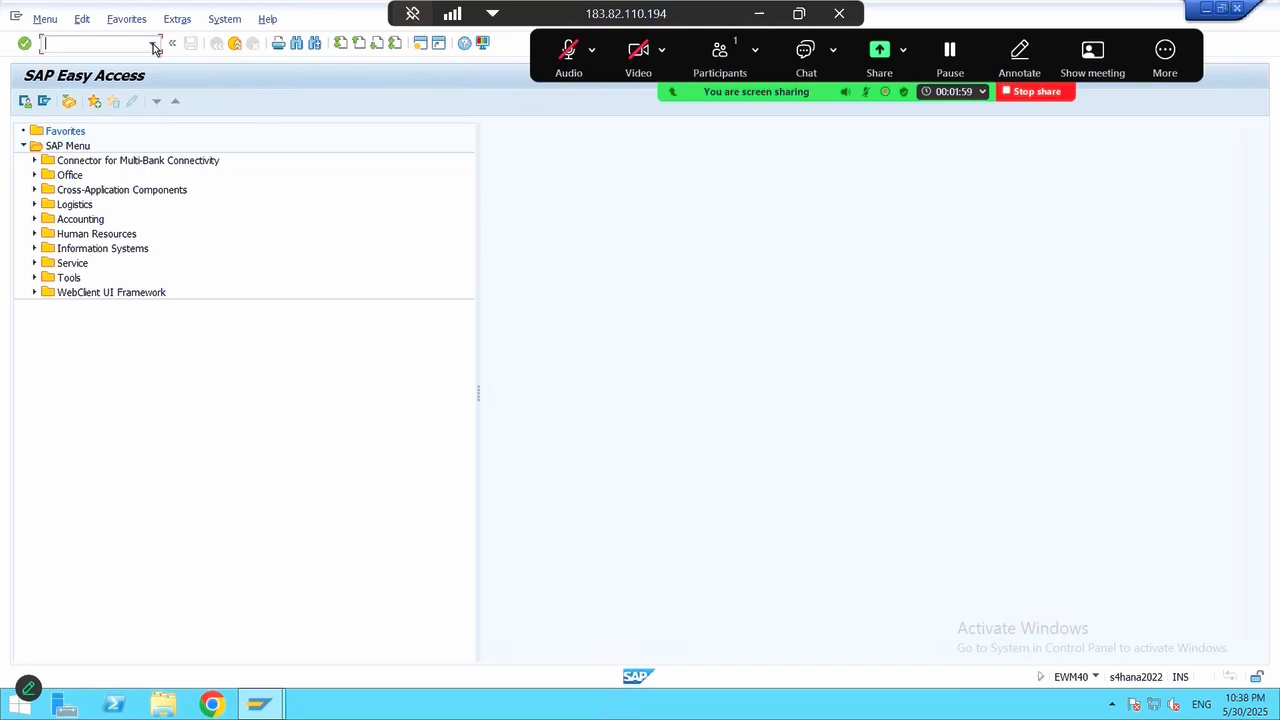
Open /n/scwm/prd and load inbound delivery 180020270 for warehouse TA01
{"action": "type", "text": "/n/scwm/prd"}
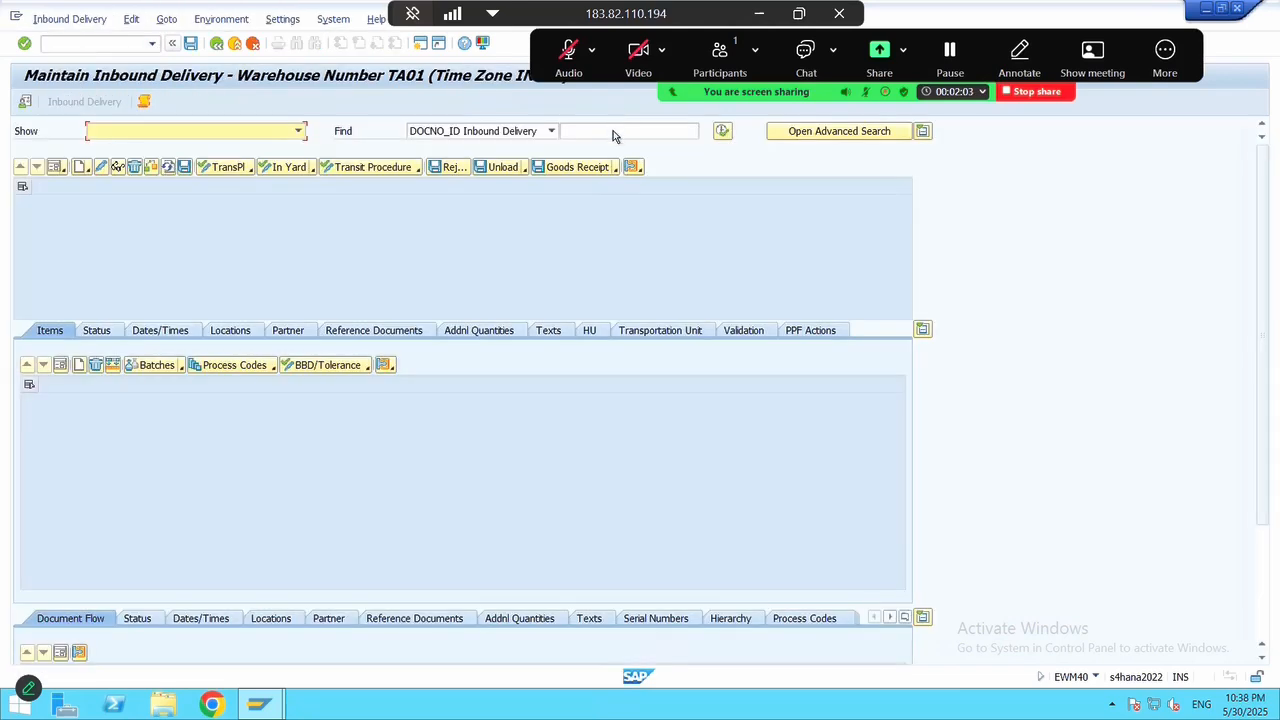
{"action": "type", "text": "180020270"}
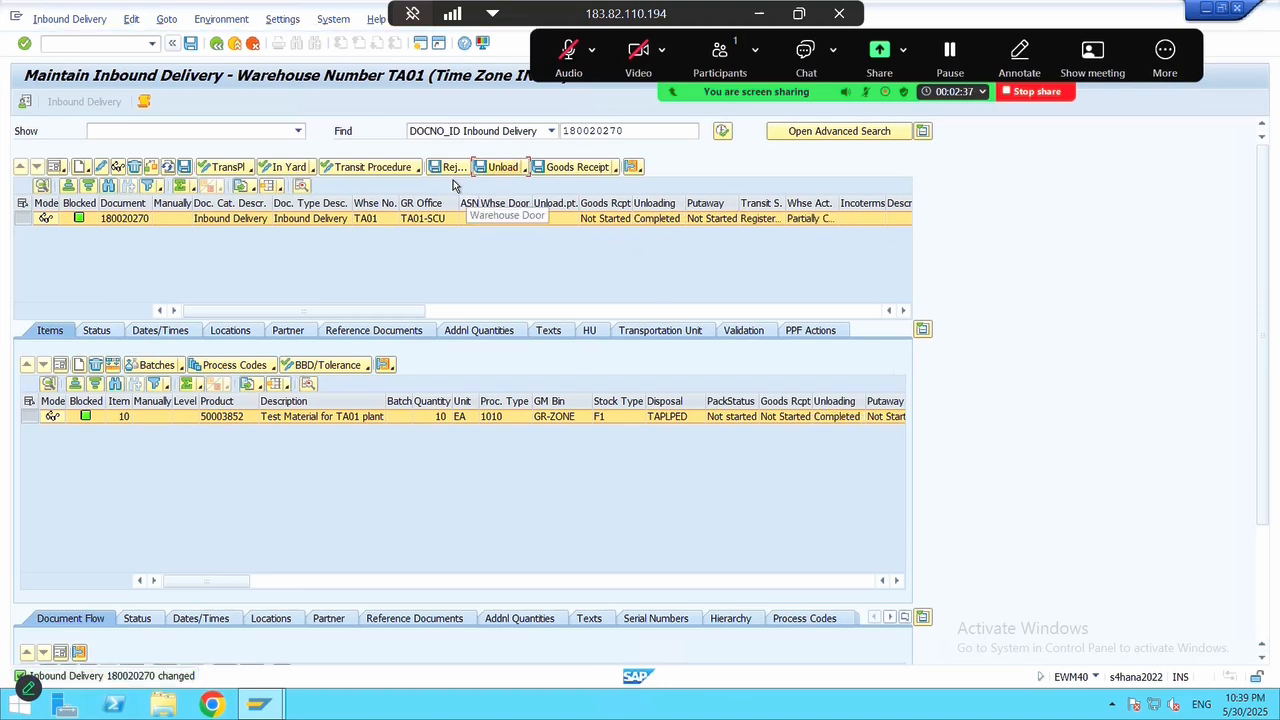
Reverse the unloading of delivery 180020270 and mark it unloaded again
{"action": "left_click", "coordinate": [503, 167]}
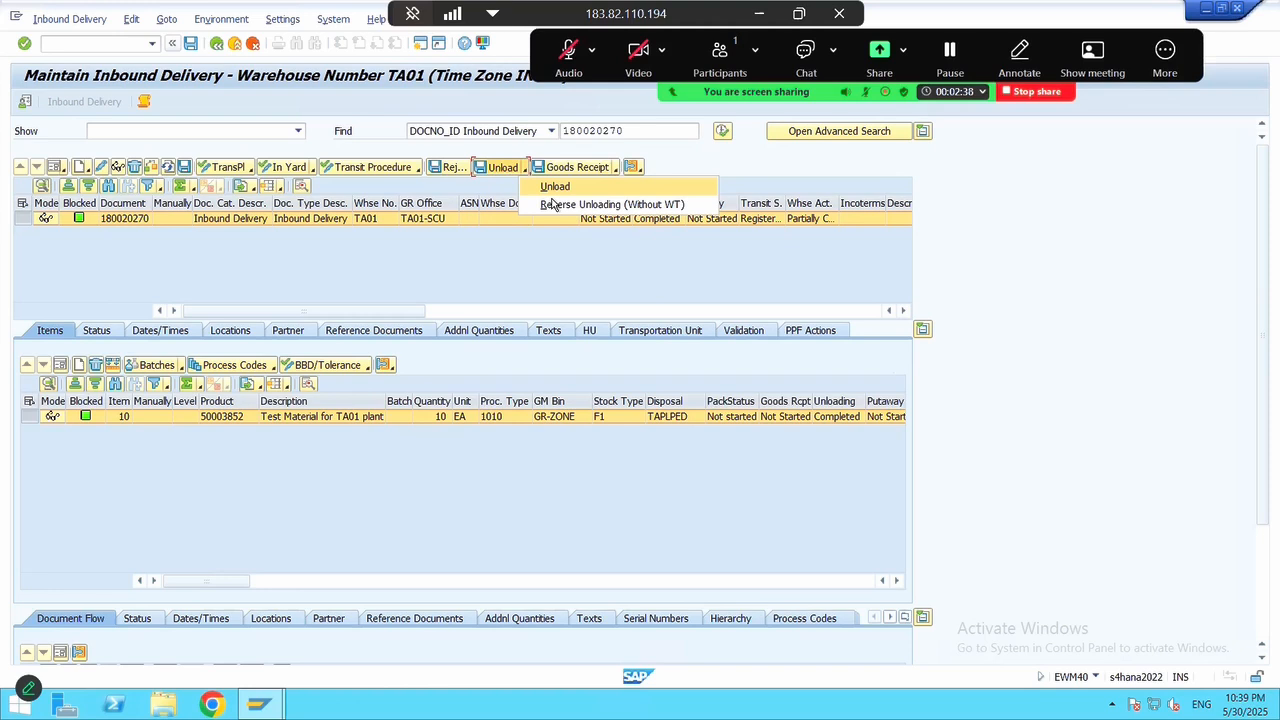
{"action": "left_click", "coordinate": [555, 186]}
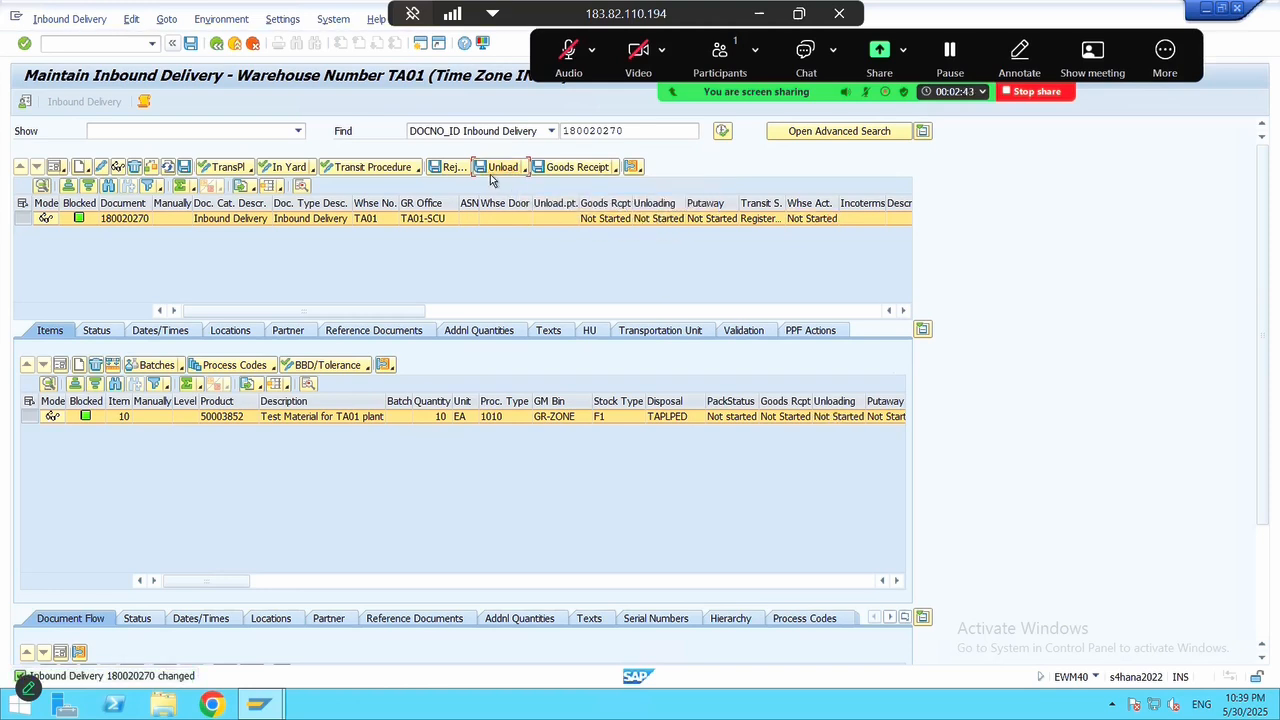
{"action": "left_click", "coordinate": [499, 166]}
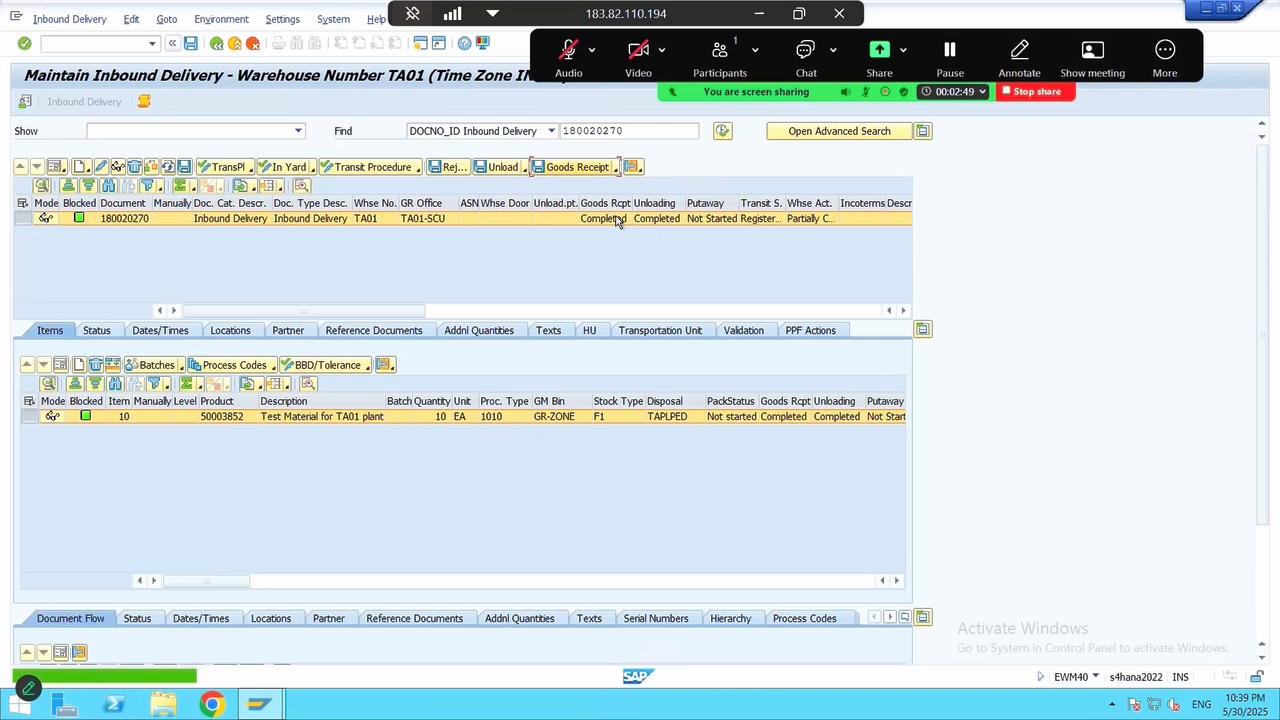
Post goods receipt for inbound delivery 180020270
{"action": "left_click", "coordinate": [578, 167]}
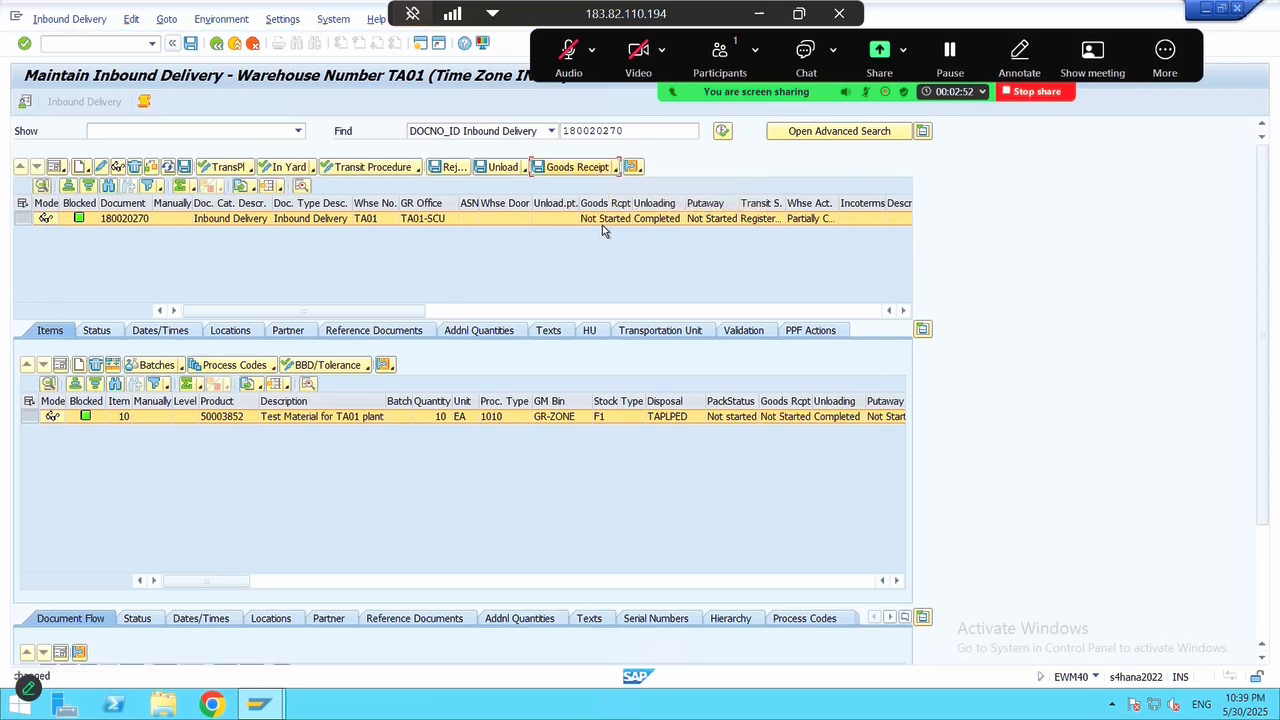
{"action": "left_click", "coordinate": [577, 167]}
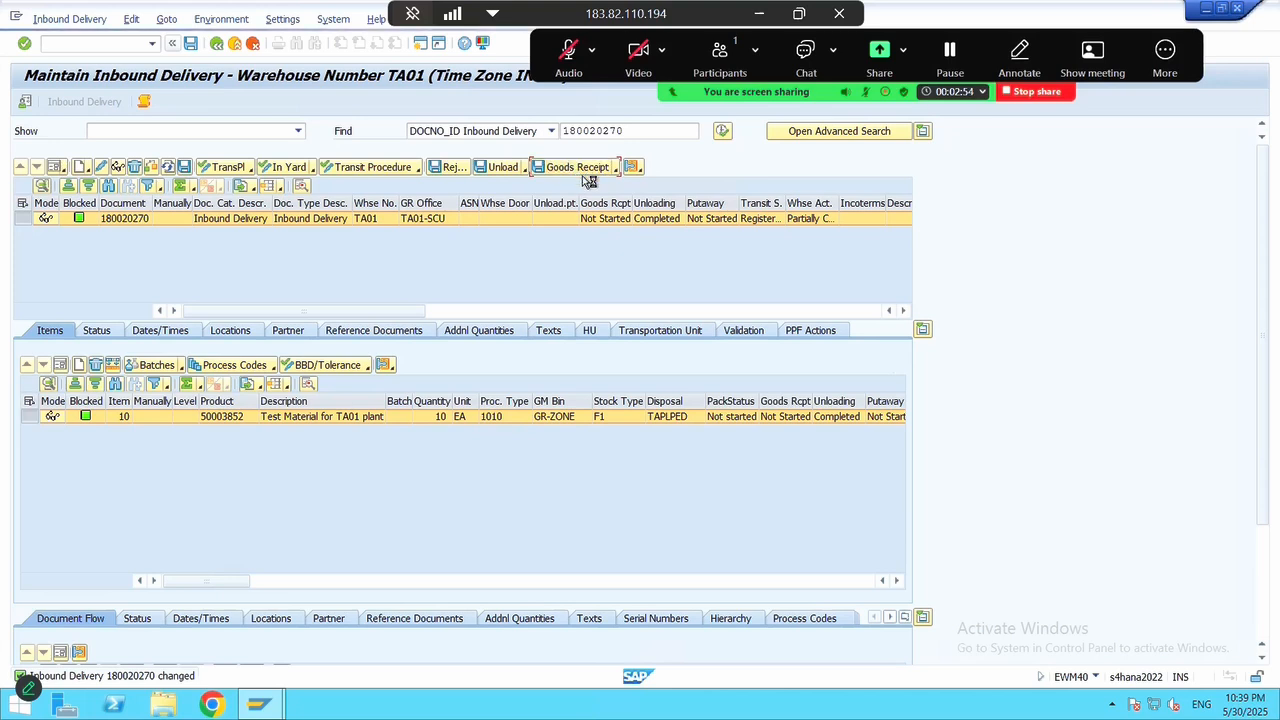
{"action": "left_click", "coordinate": [576, 167]}
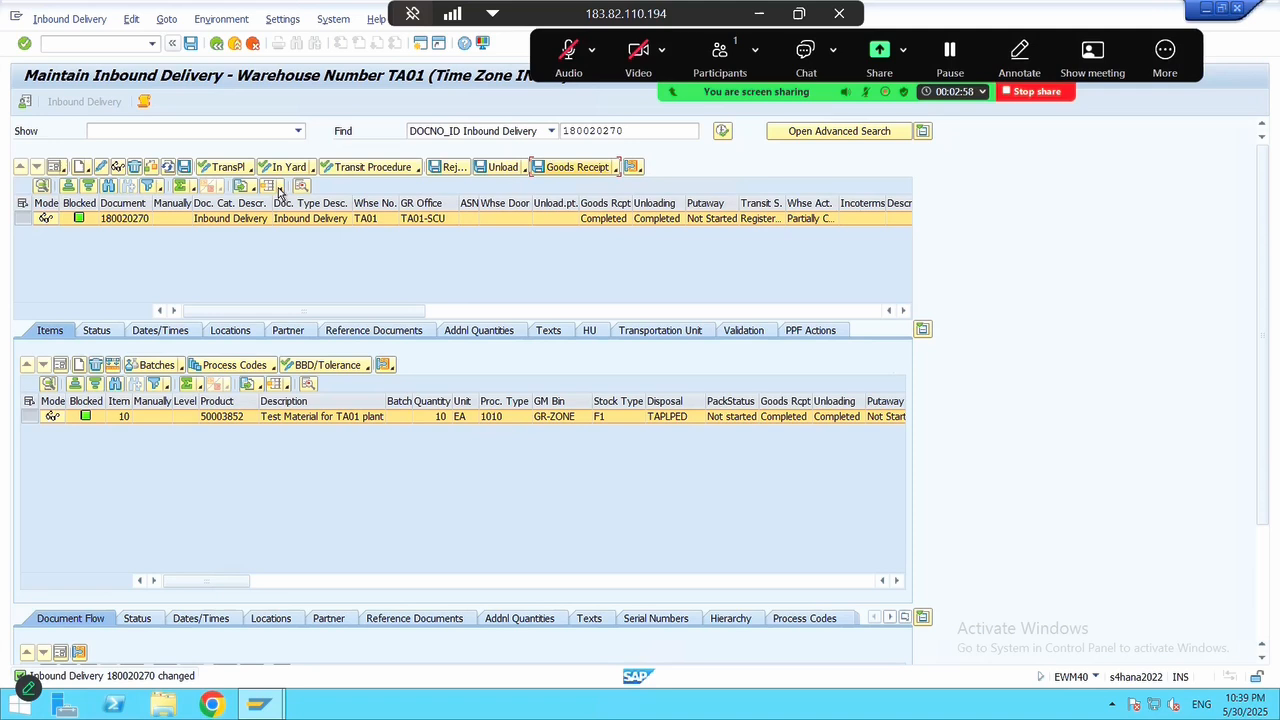
{"action": "left_click", "coordinate": [69, 18]}
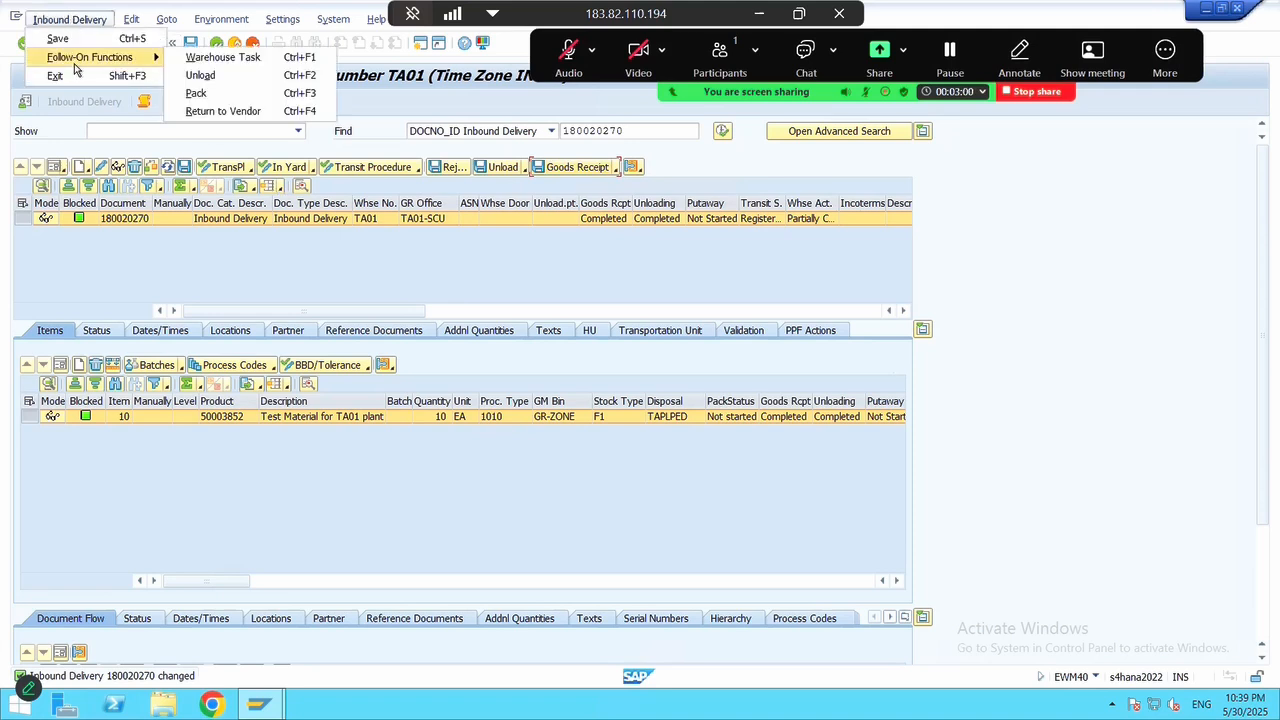
{"action": "mouse_move", "coordinate": [200, 75]}
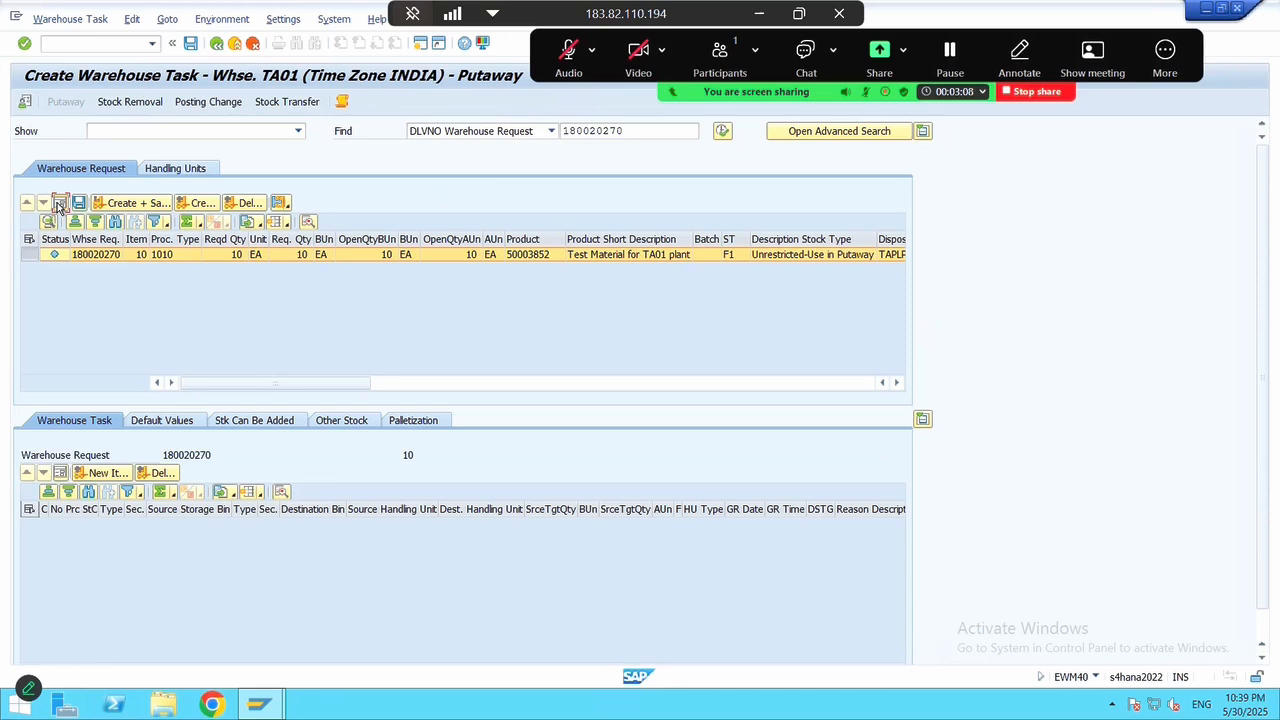
{"action": "left_click", "coordinate": [59, 202]}
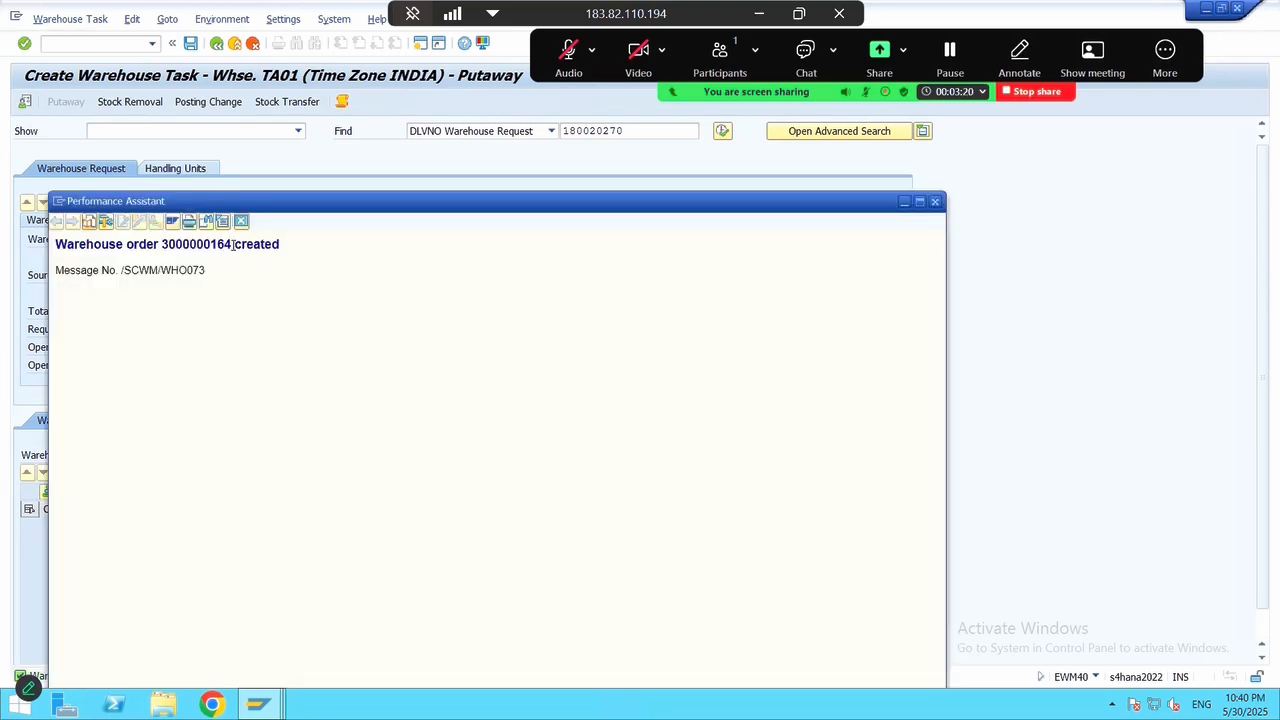
{"action": "double_click", "coordinate": [196, 244]}
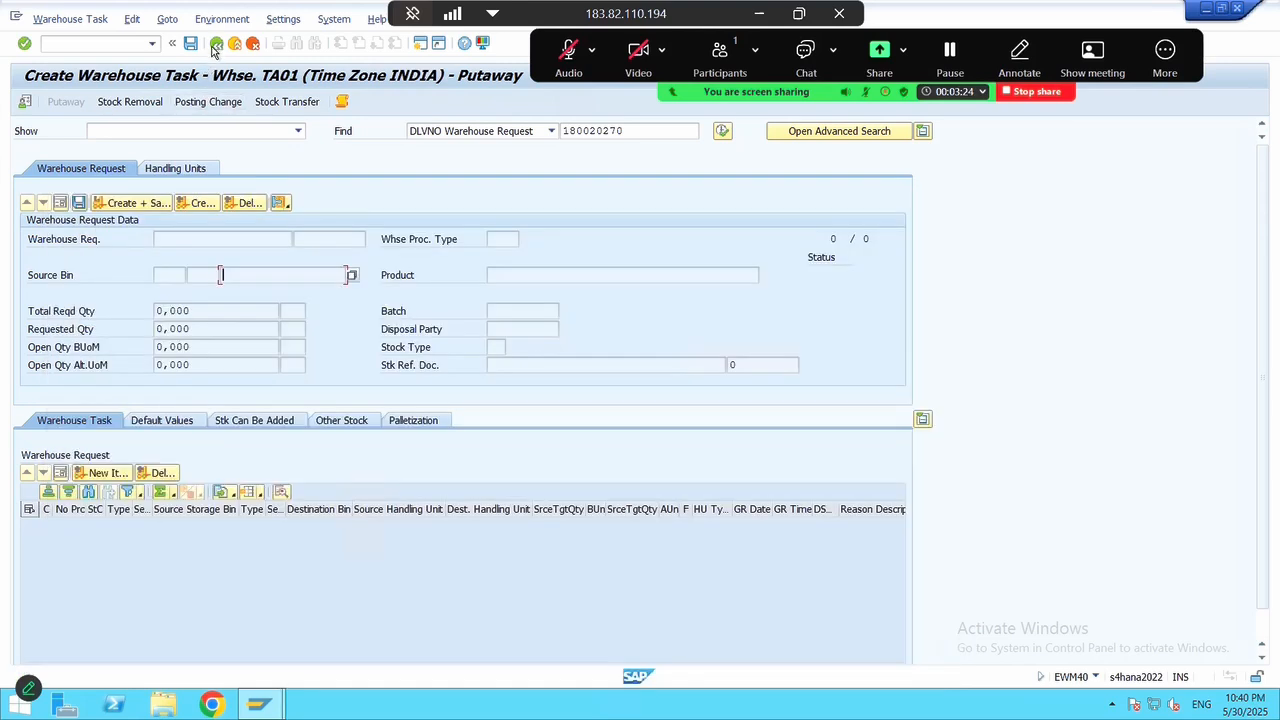
{"action": "left_click", "coordinate": [69, 18]}
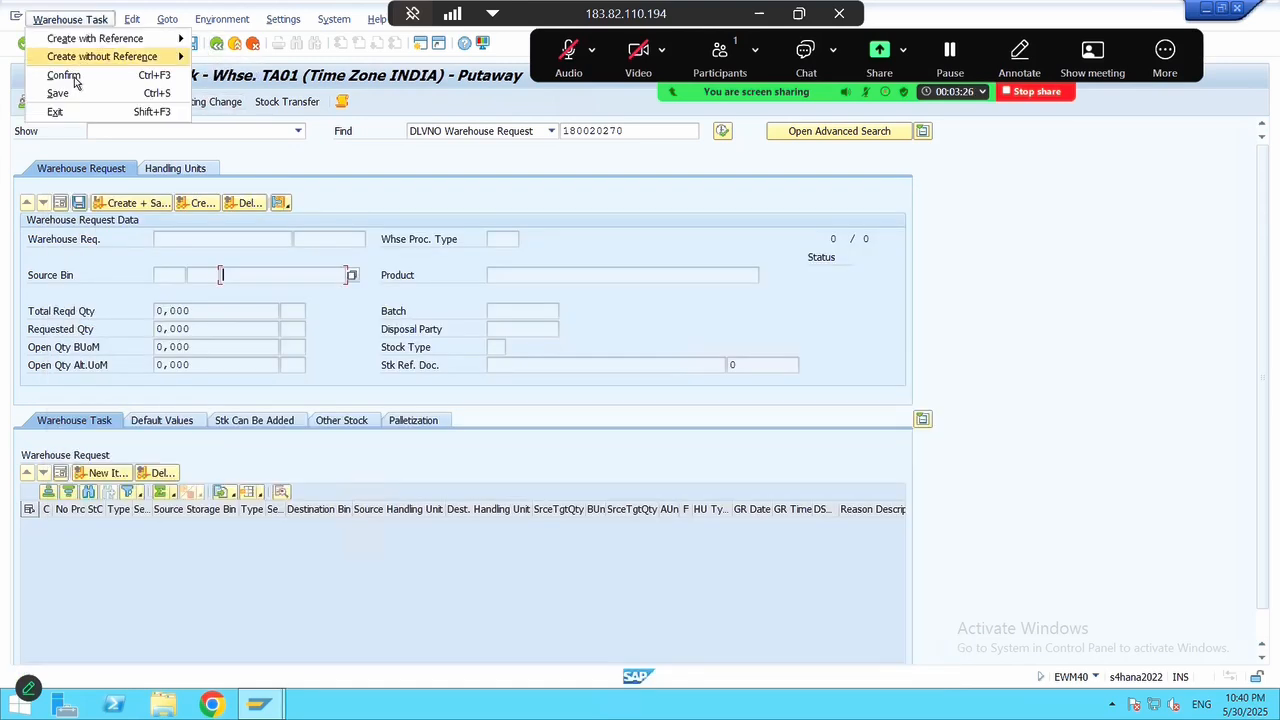
{"action": "left_click", "coordinate": [63, 75]}
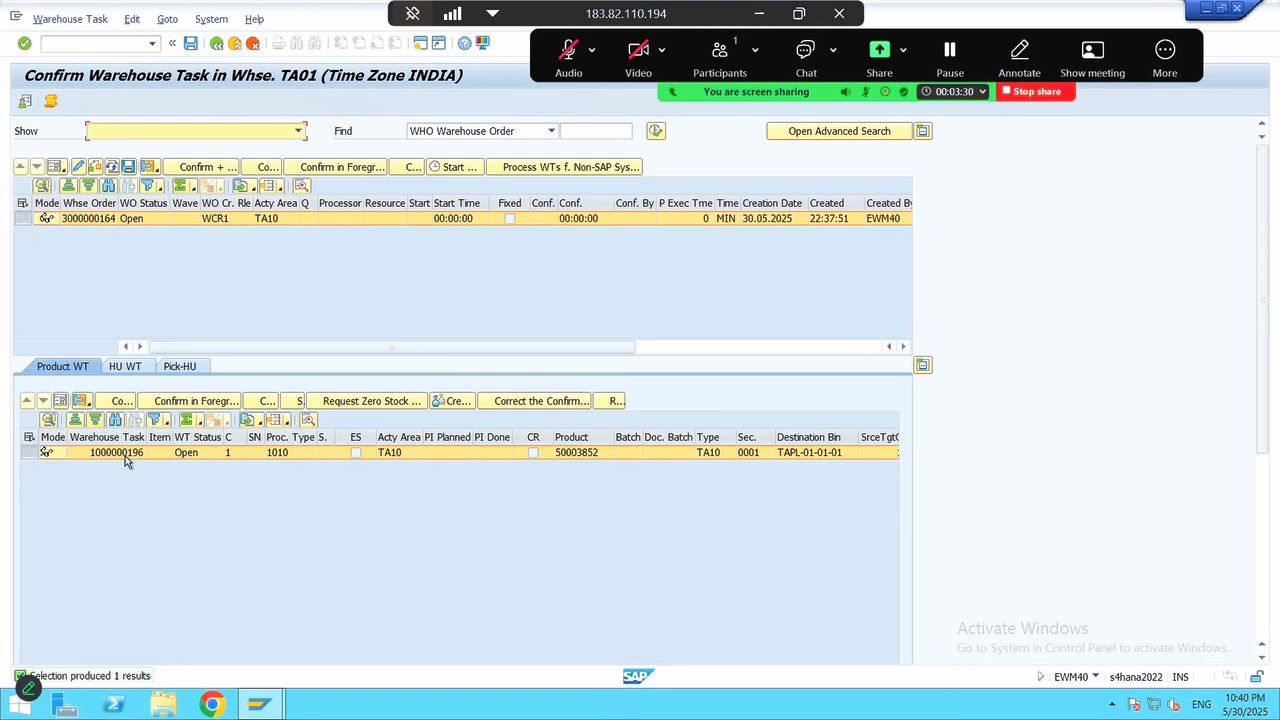
{"action": "double_click", "coordinate": [115, 452]}
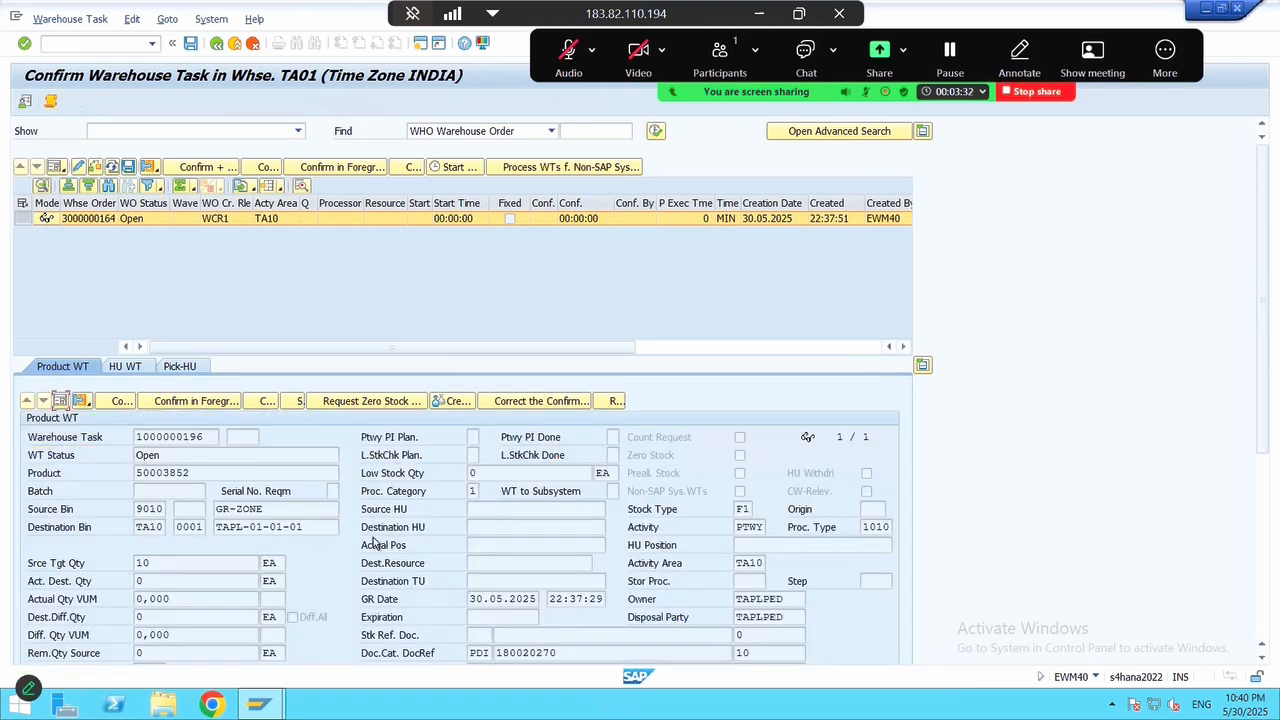
{"action": "left_click", "coordinate": [275, 509]}
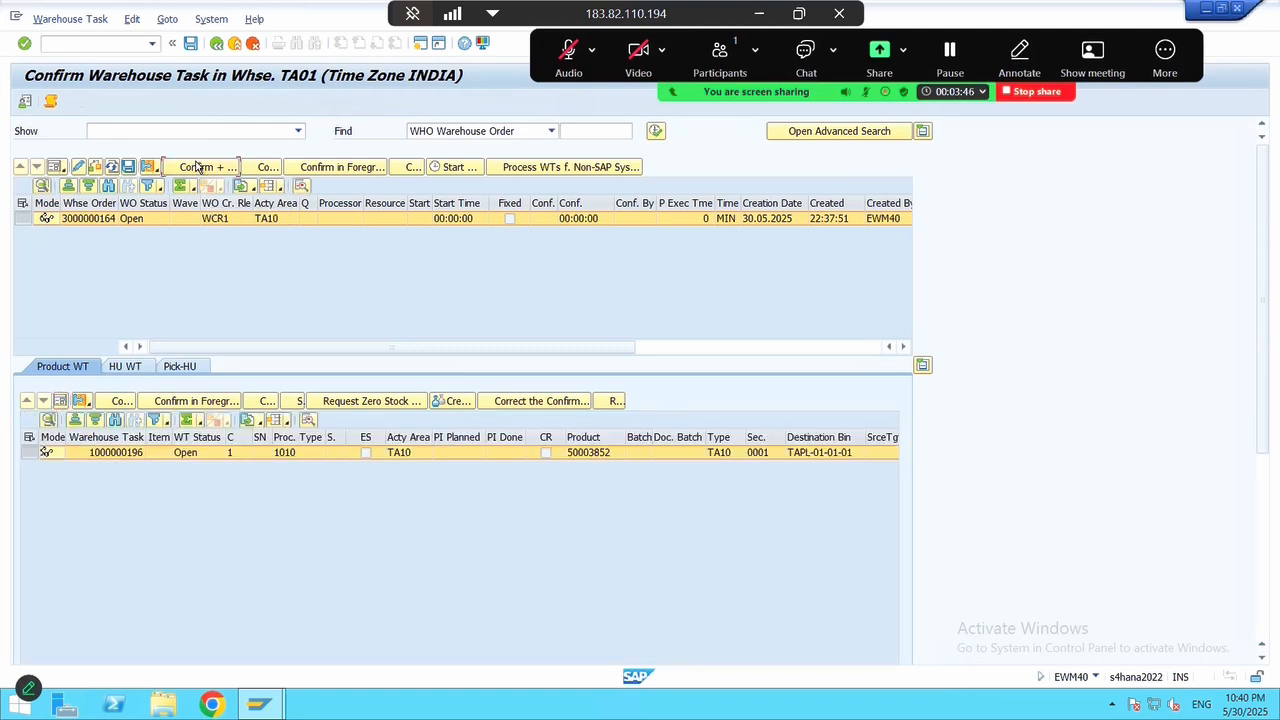
{"action": "left_click", "coordinate": [204, 166]}
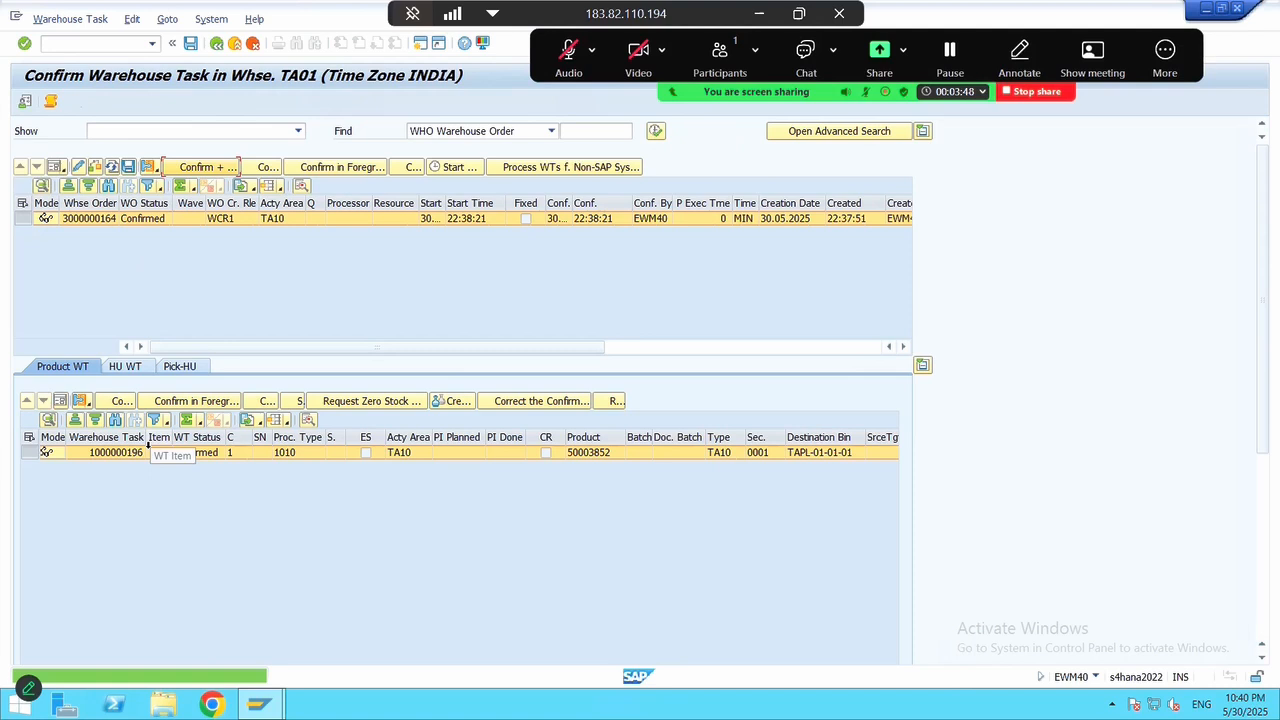